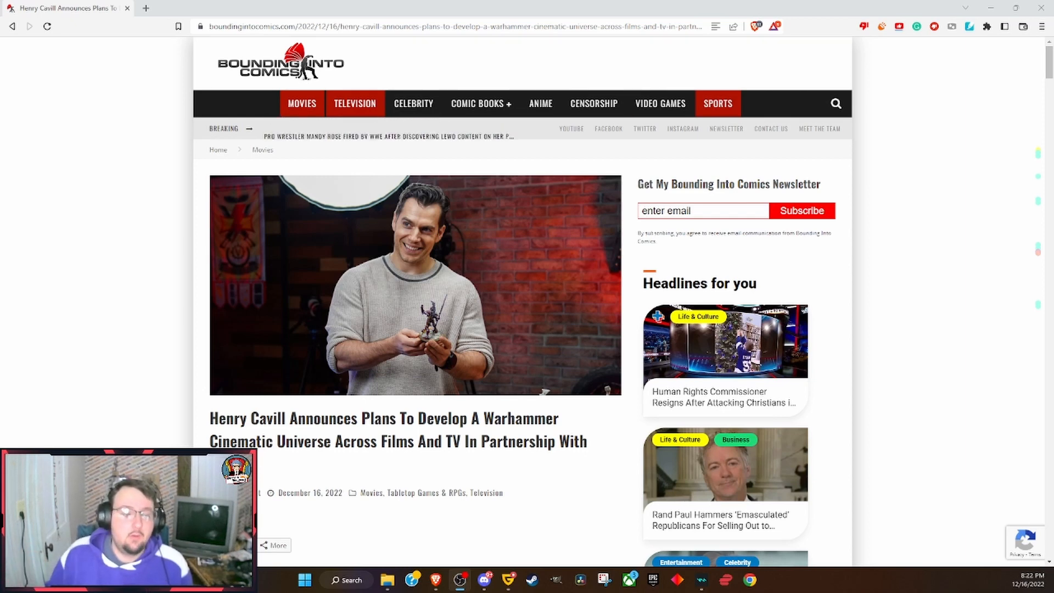
scroll("down", 3)
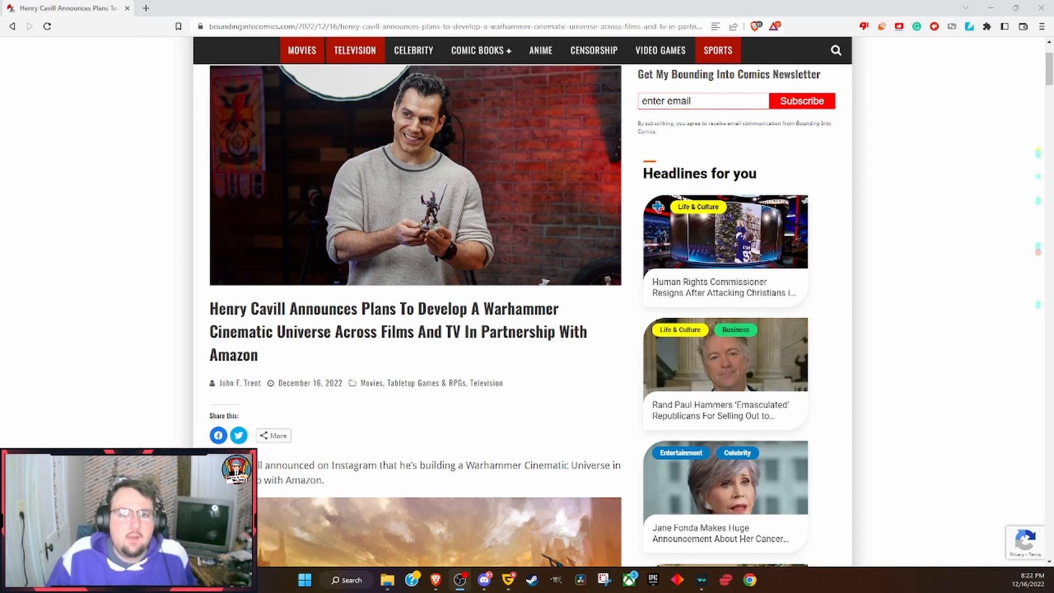
mouse_move(159, 443)
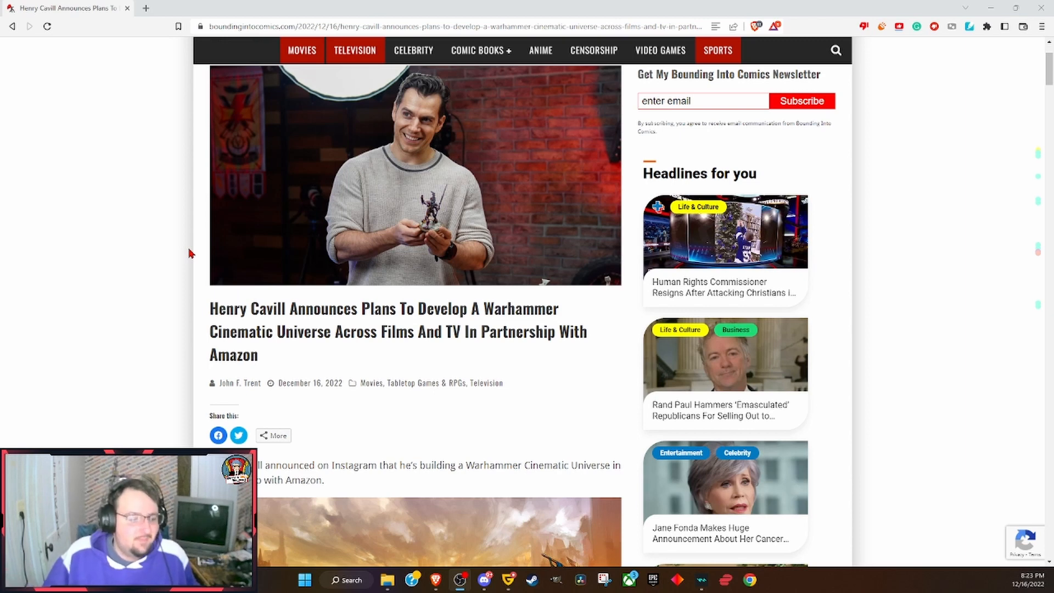
mouse_move(165, 258)
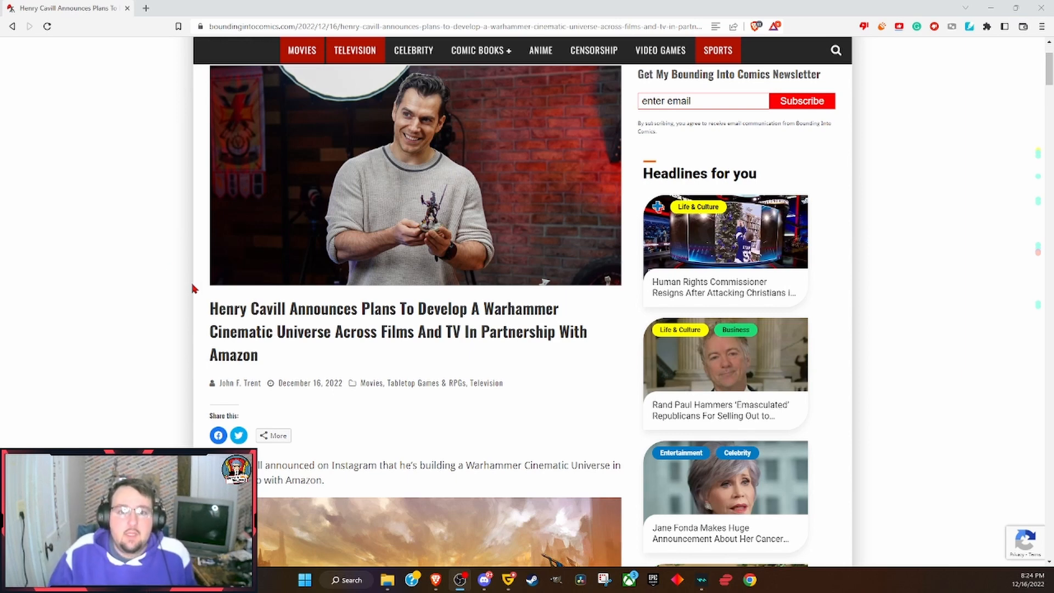
mouse_move(135, 305)
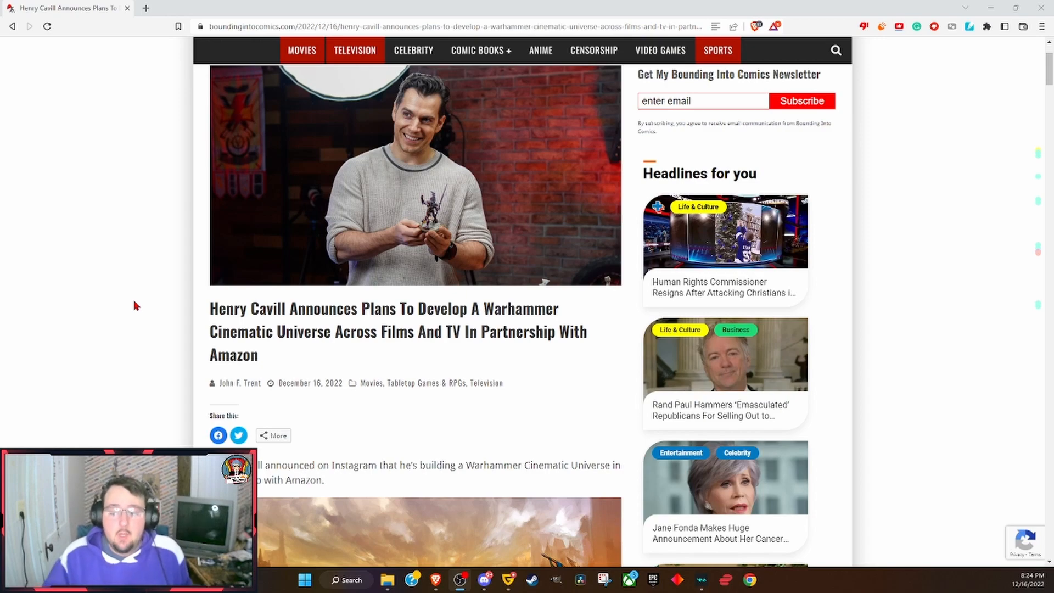
scroll("down", 3)
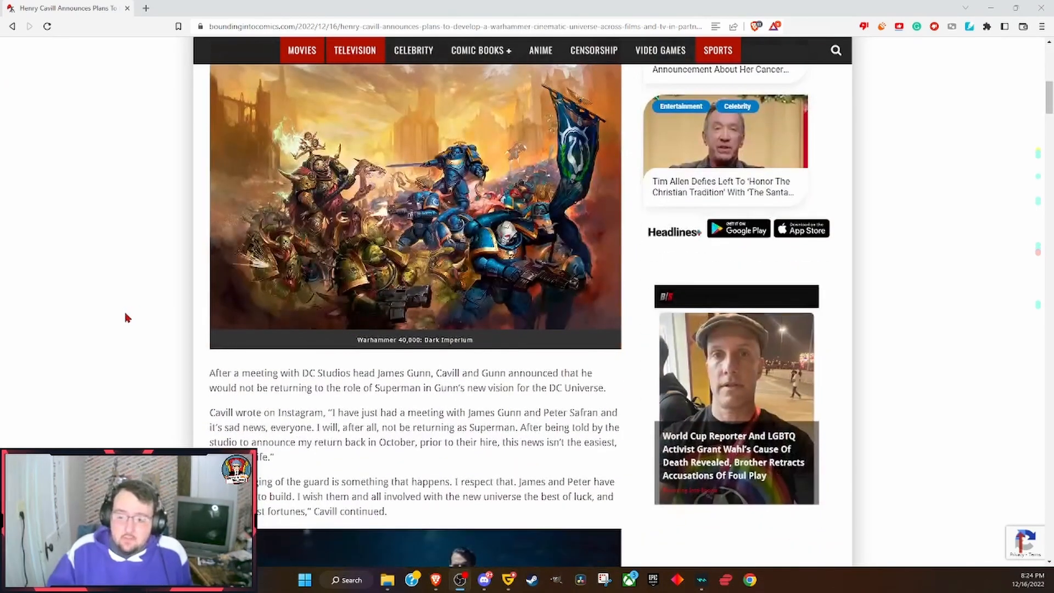
scroll("down", 3)
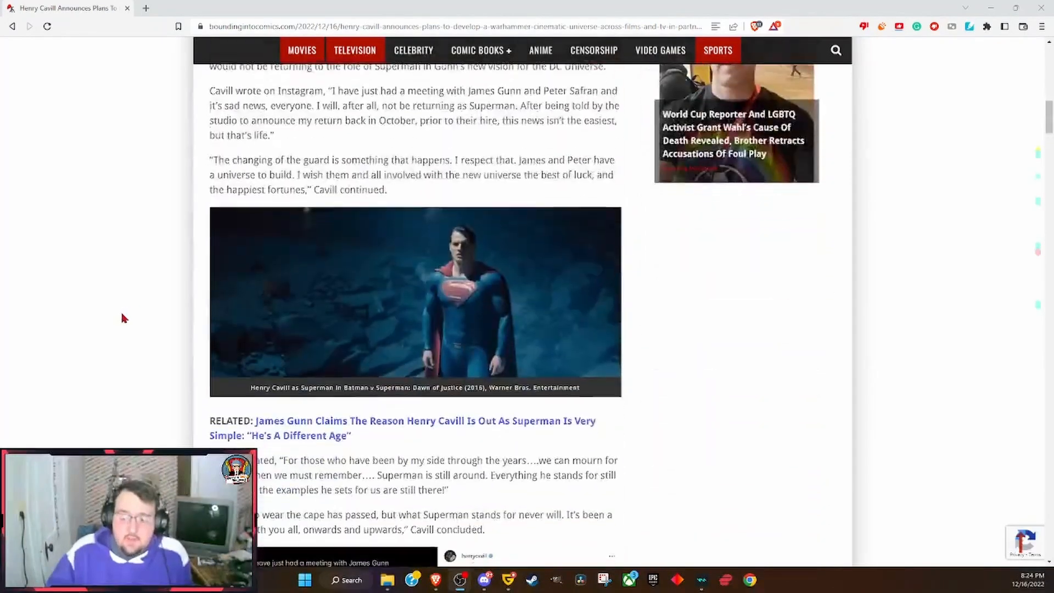
scroll("down", 3)
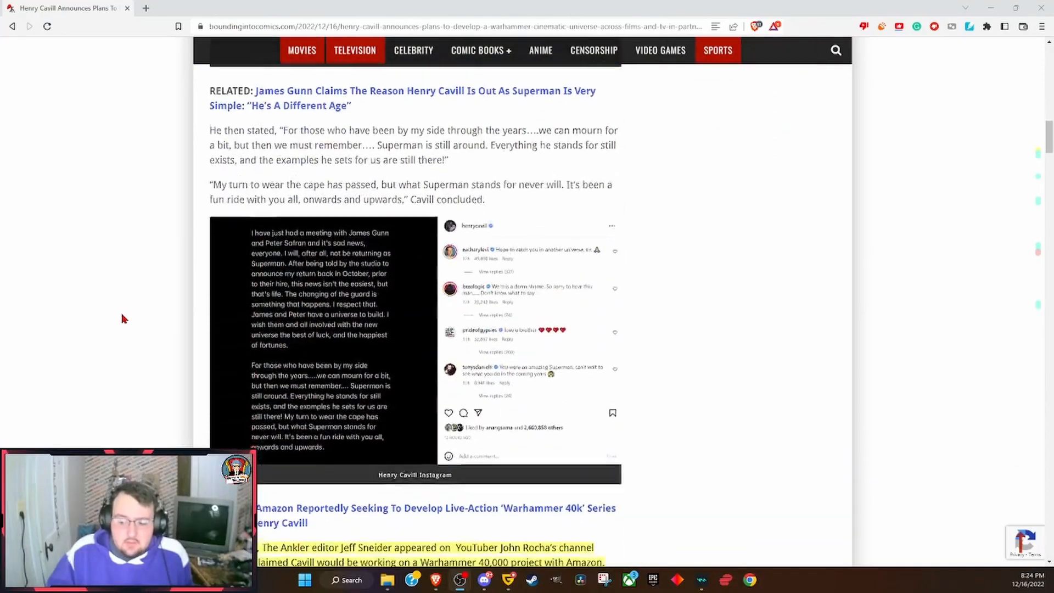
scroll("down", 3)
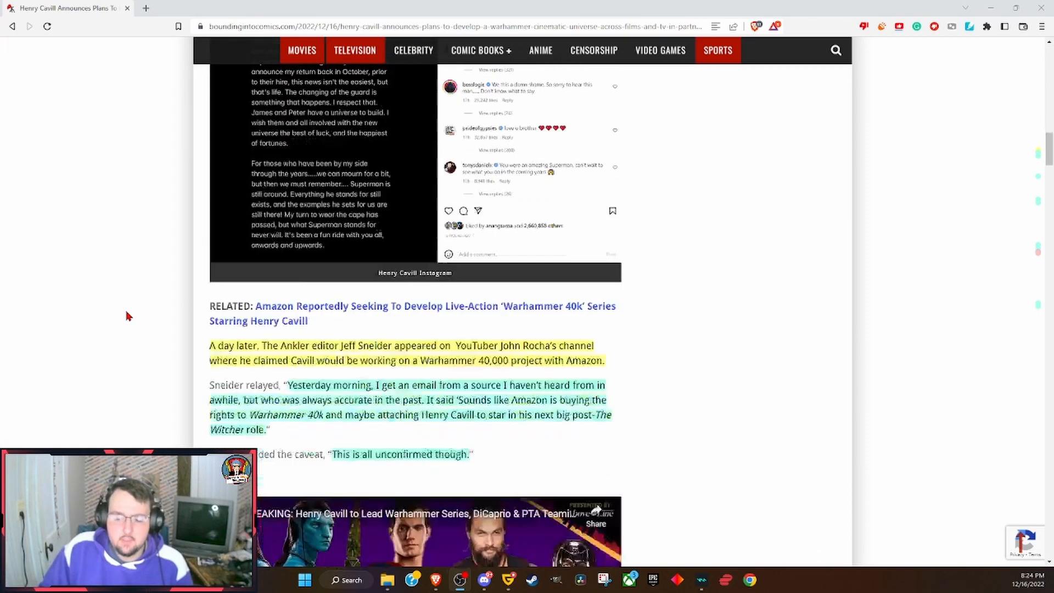
scroll("down", 3)
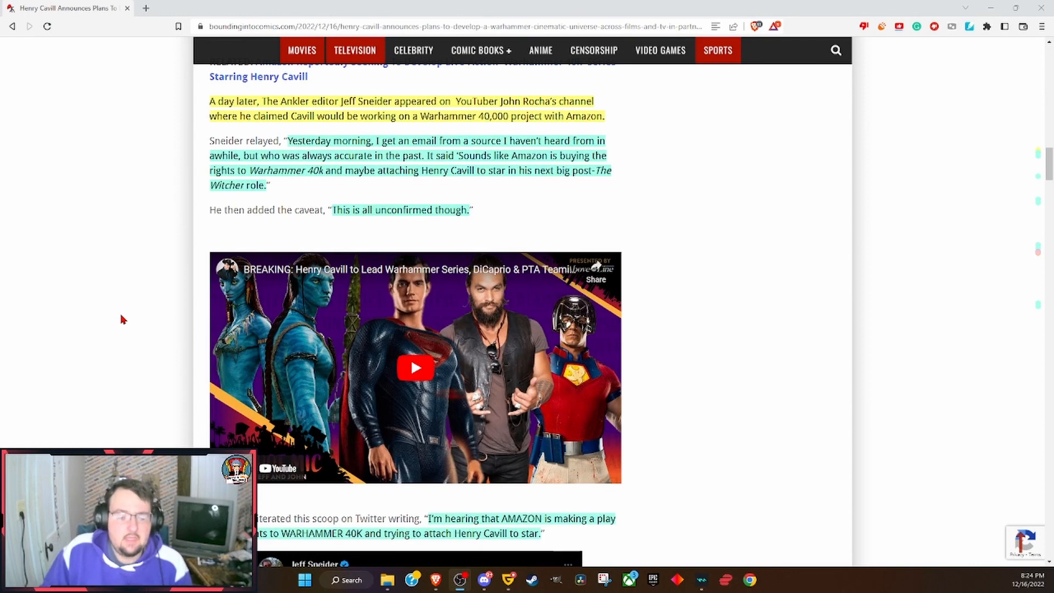
scroll("down", 3)
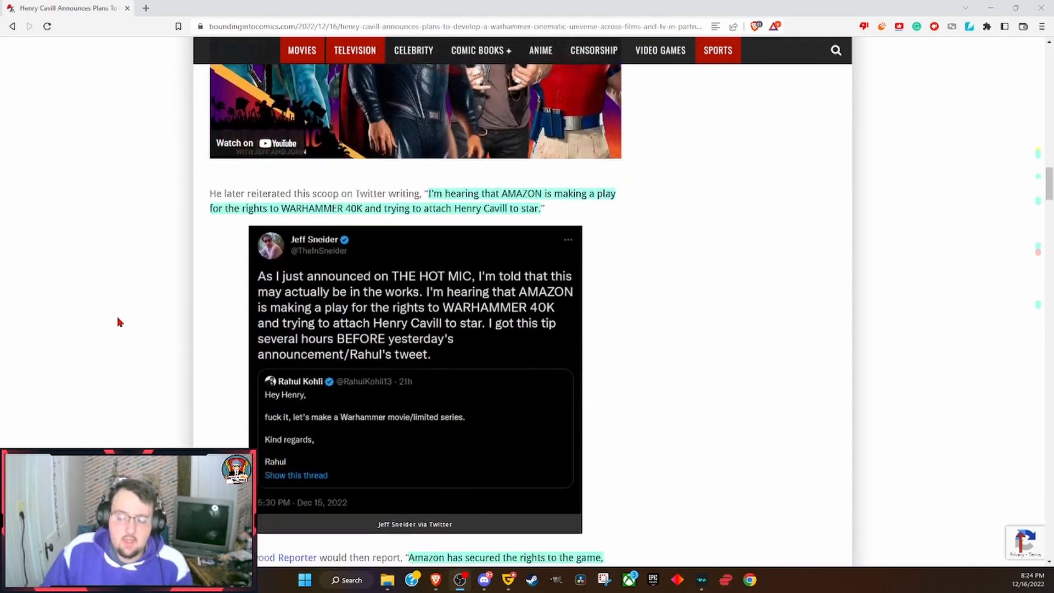
scroll("down", 3)
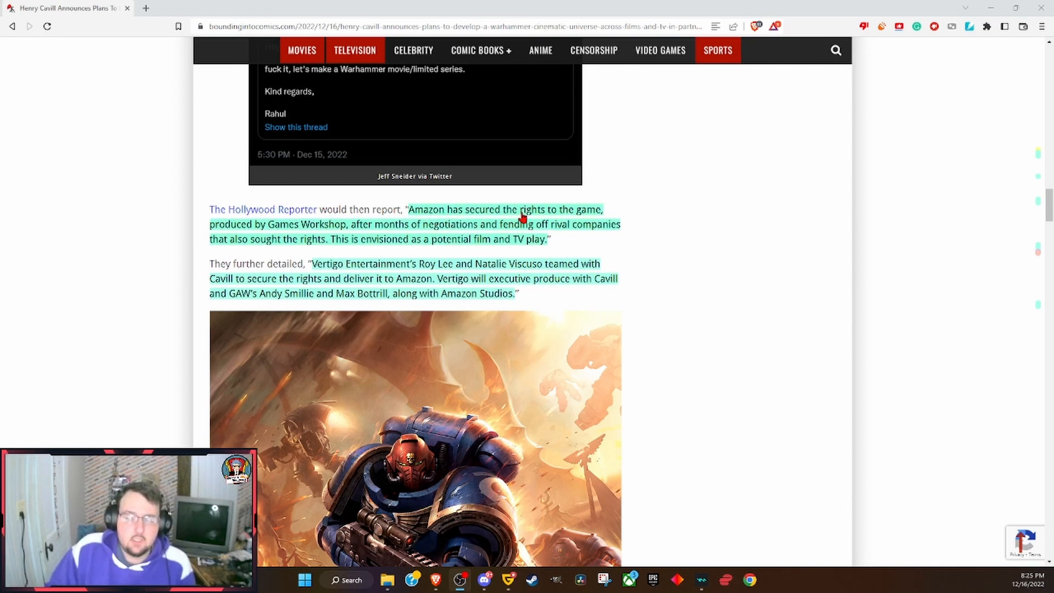
mouse_move(272, 234)
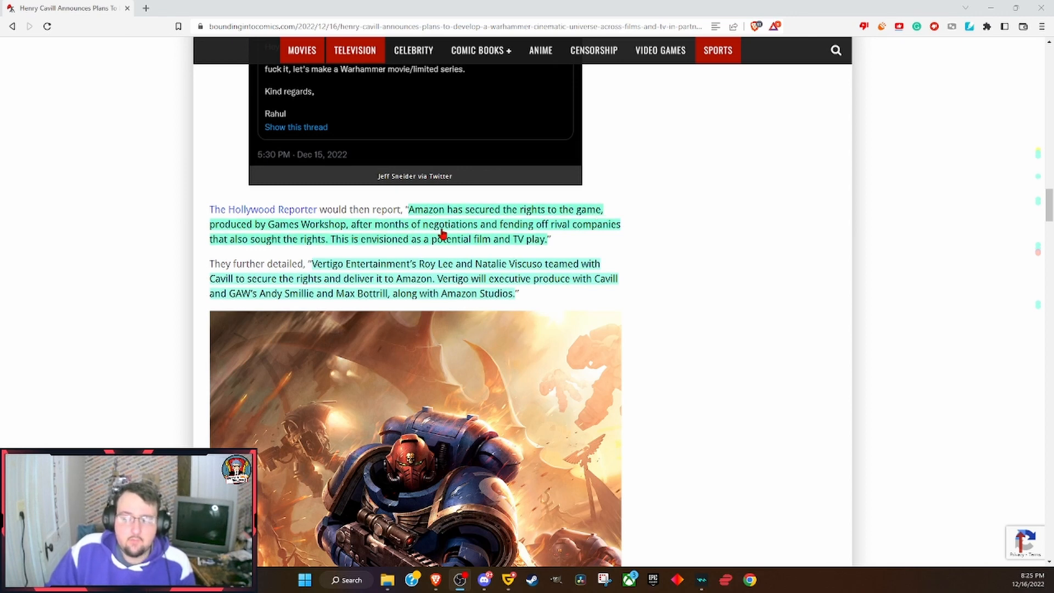
mouse_move(551, 235)
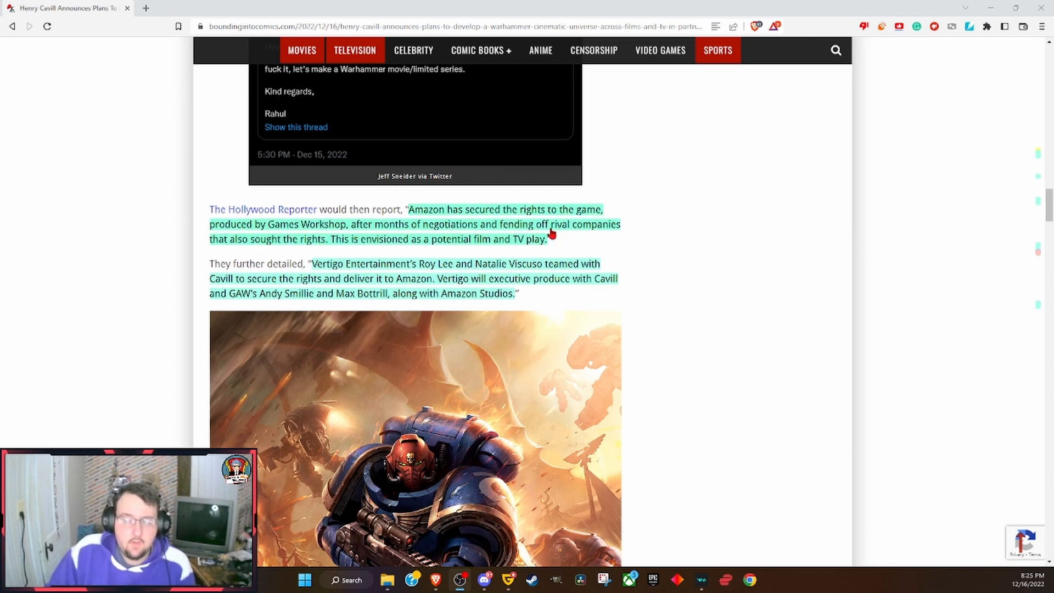
mouse_move(269, 247)
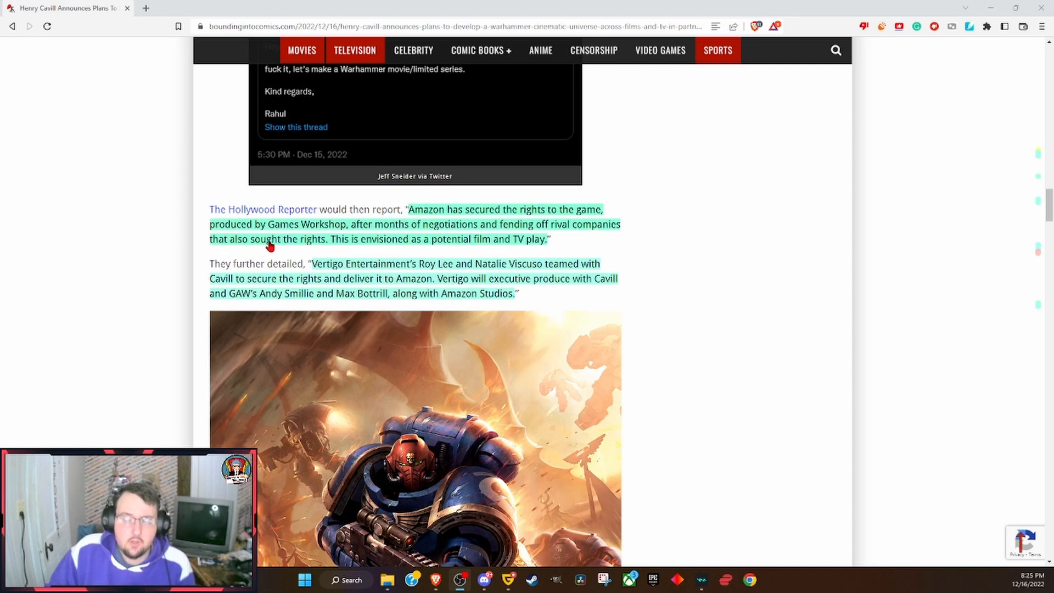
mouse_move(377, 245)
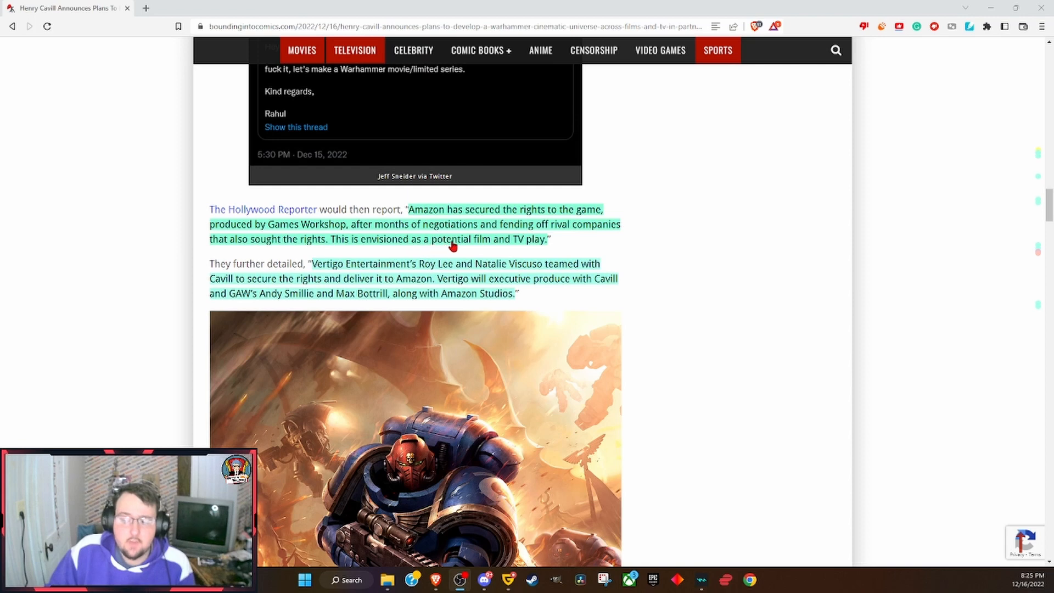
mouse_move(548, 245)
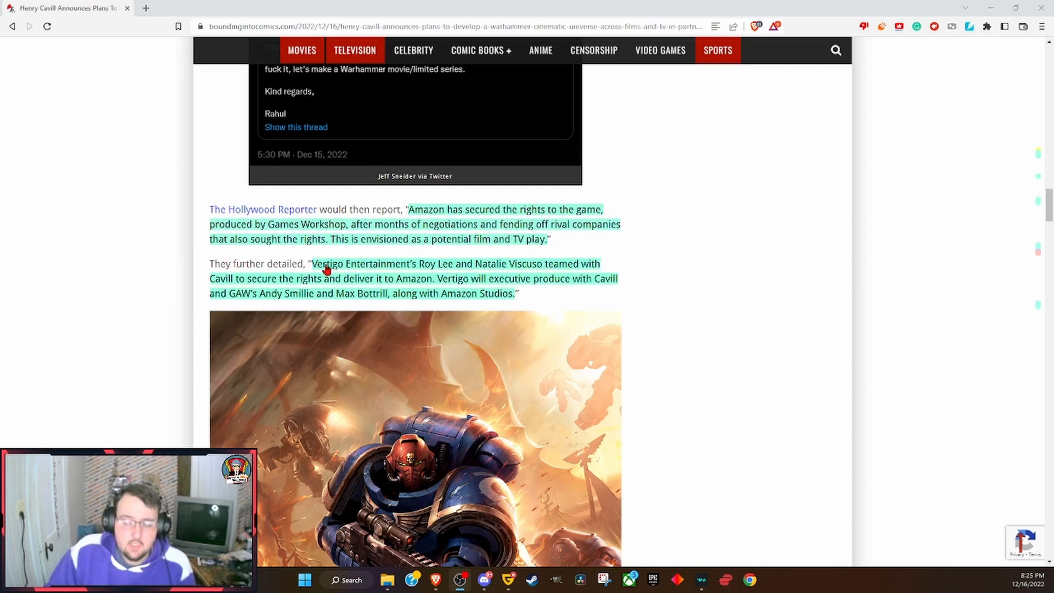
mouse_move(432, 270)
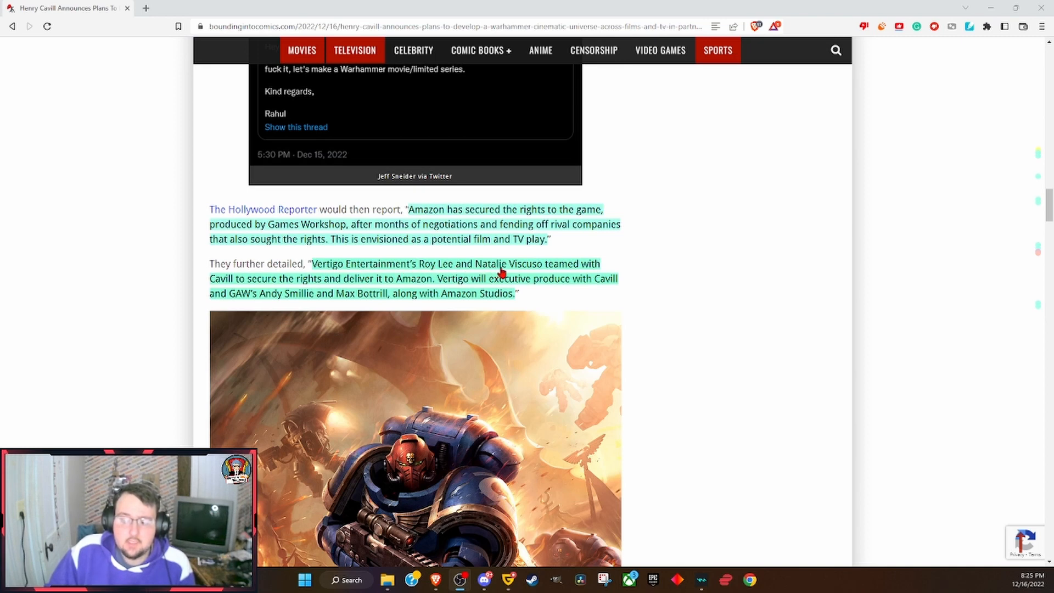
mouse_move(537, 274)
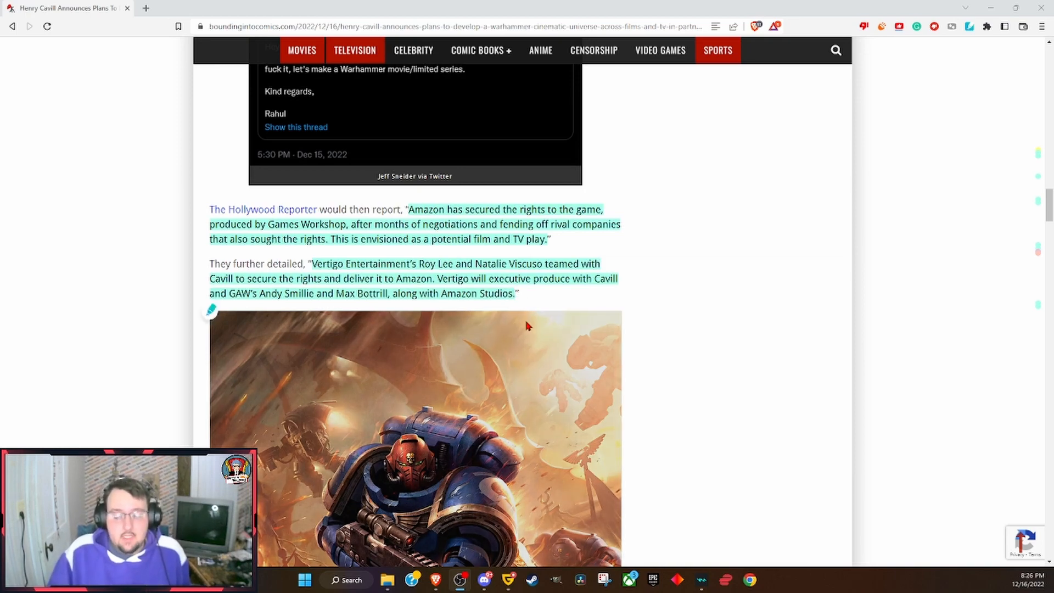
scroll("down", 3)
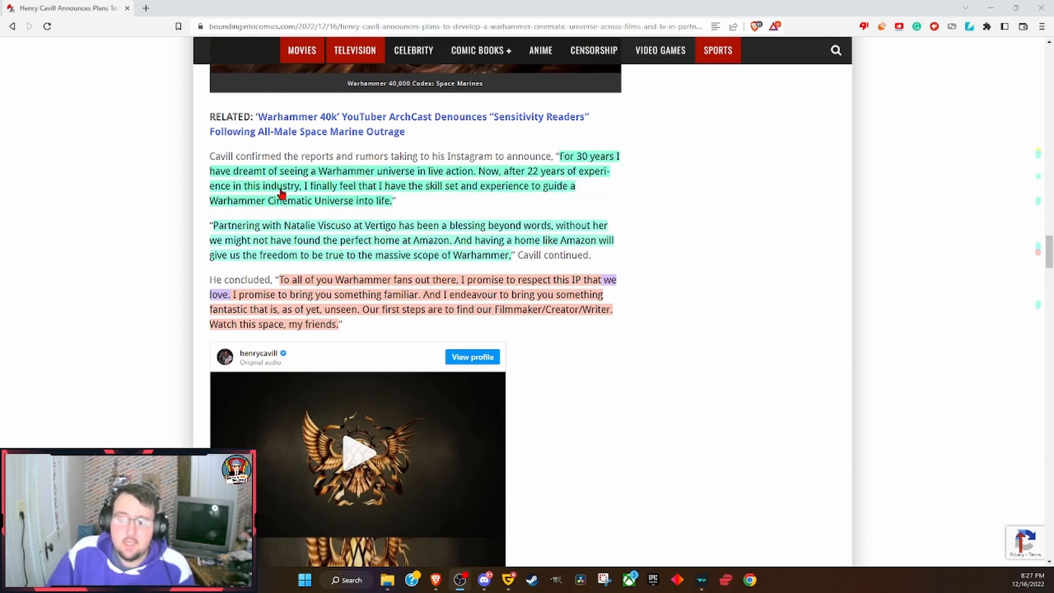
mouse_move(393, 196)
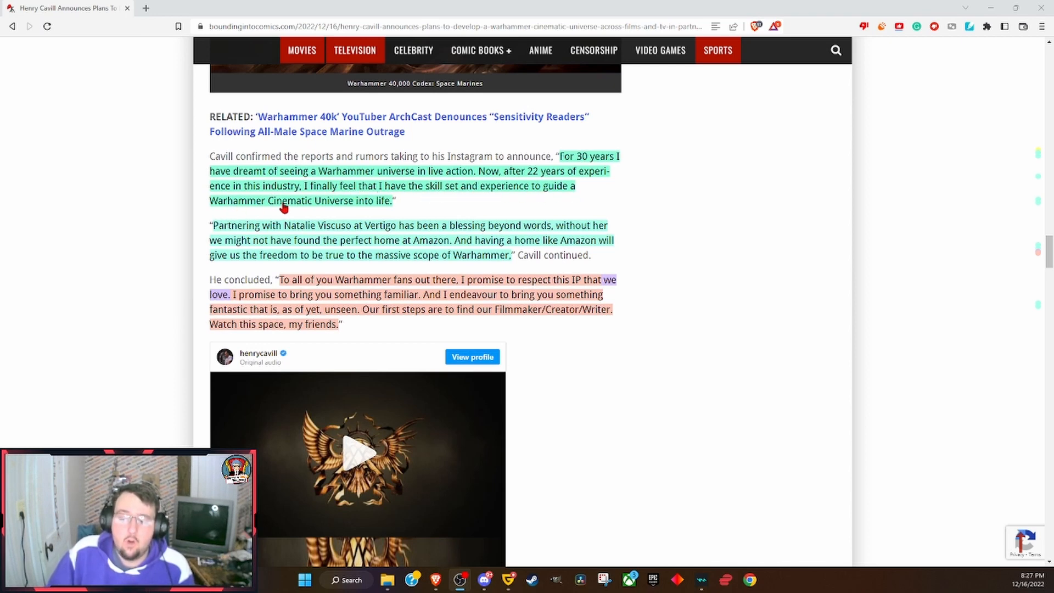
mouse_move(378, 207)
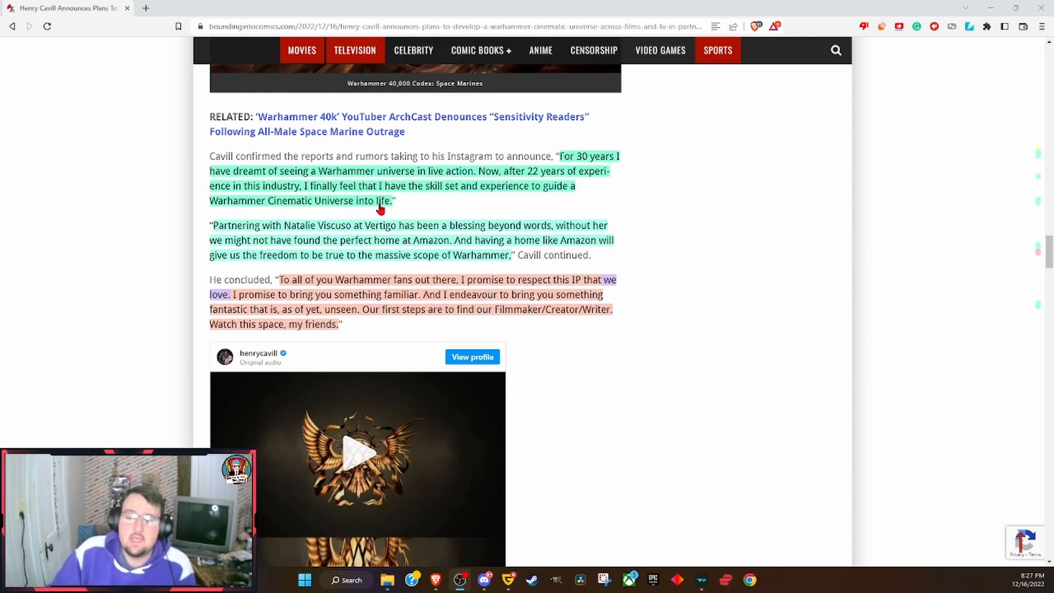
mouse_move(282, 234)
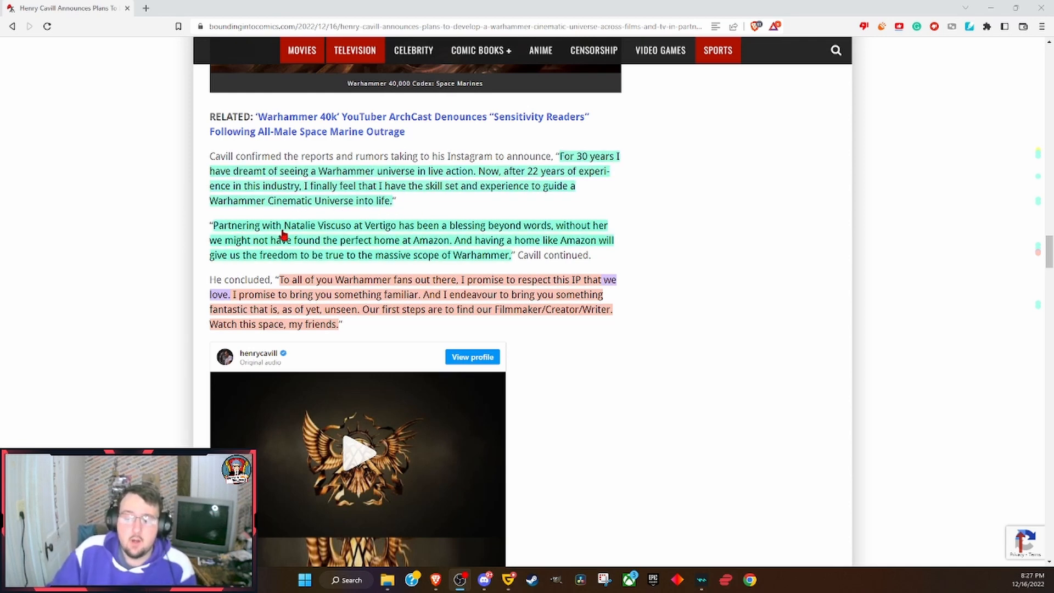
mouse_move(348, 234)
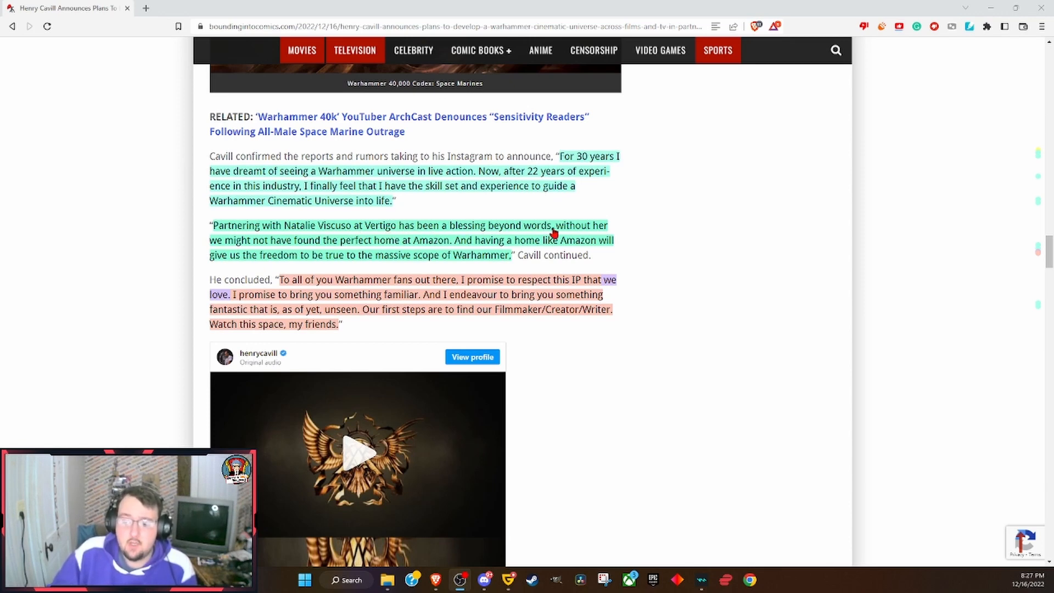
mouse_move(252, 251)
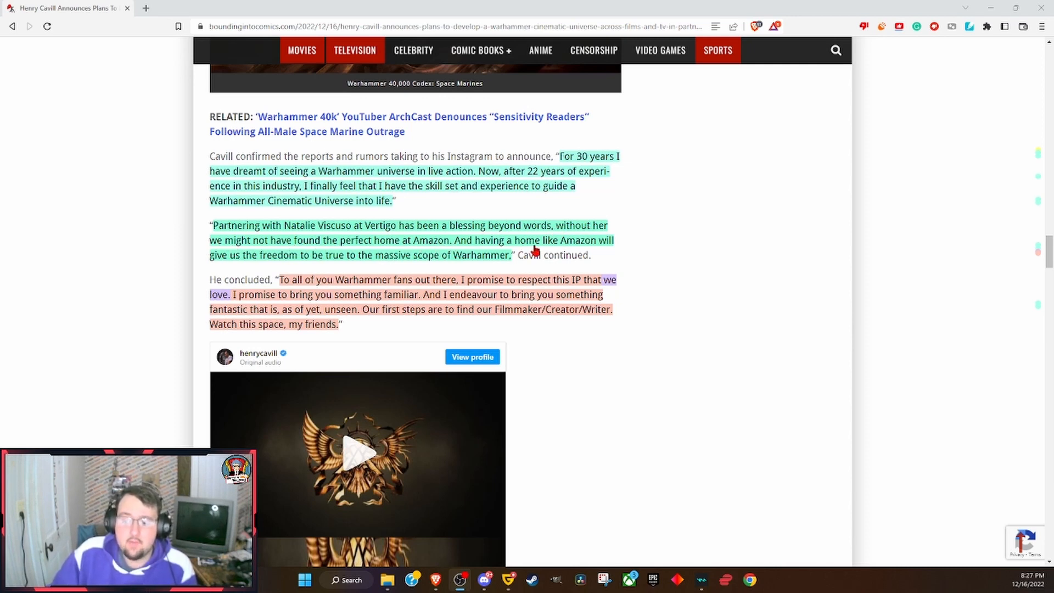
mouse_move(244, 262)
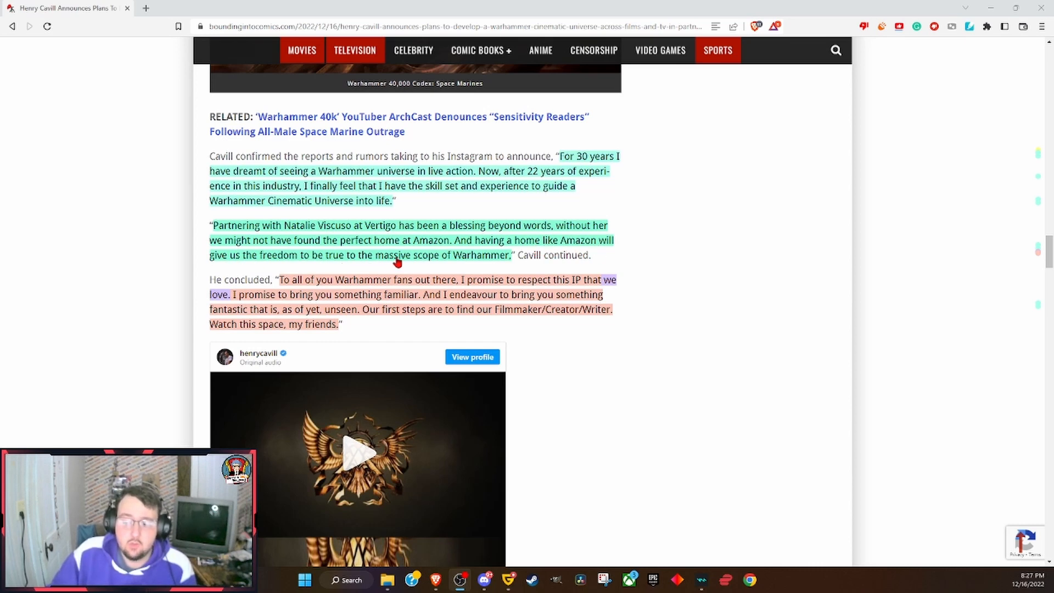
mouse_move(501, 259)
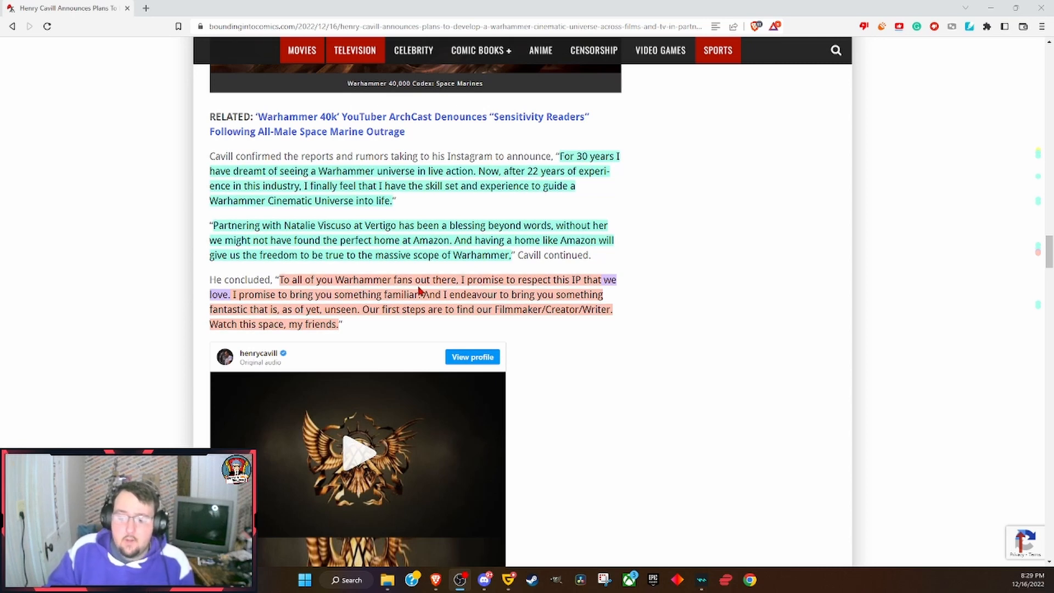
mouse_move(541, 289)
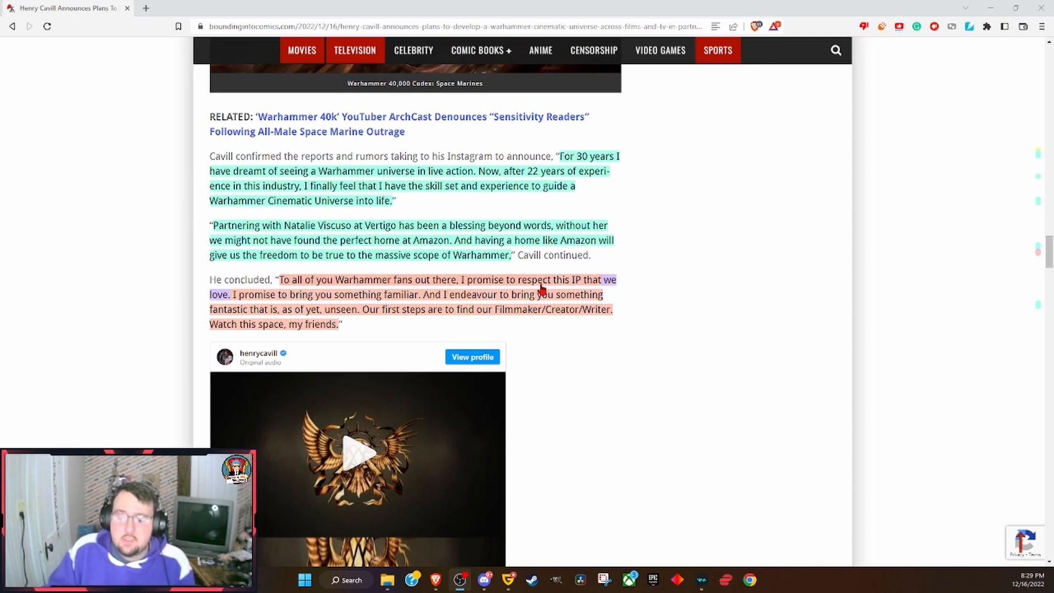
mouse_move(585, 289)
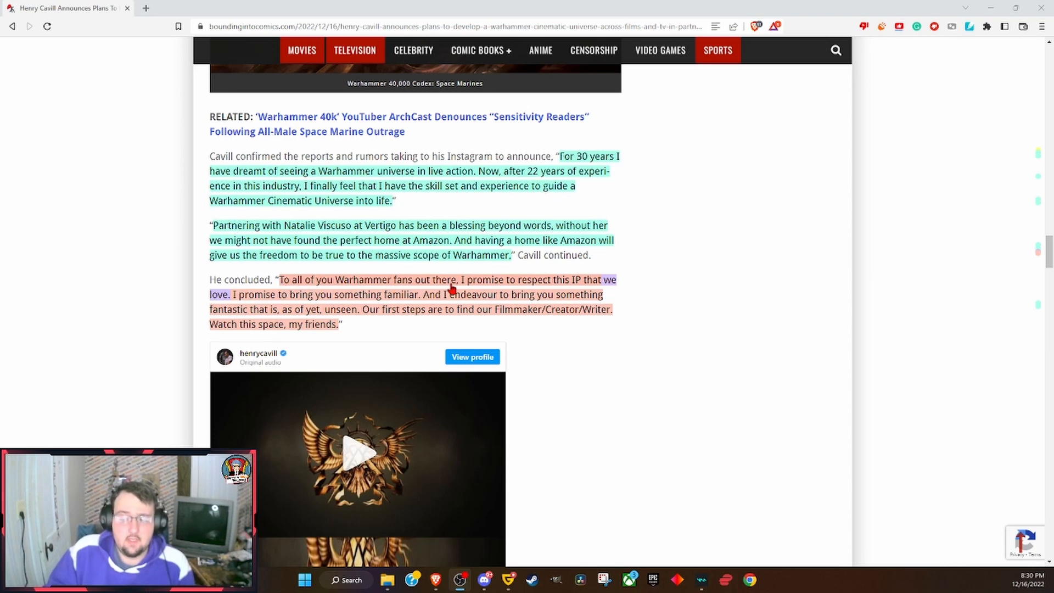
mouse_move(569, 289)
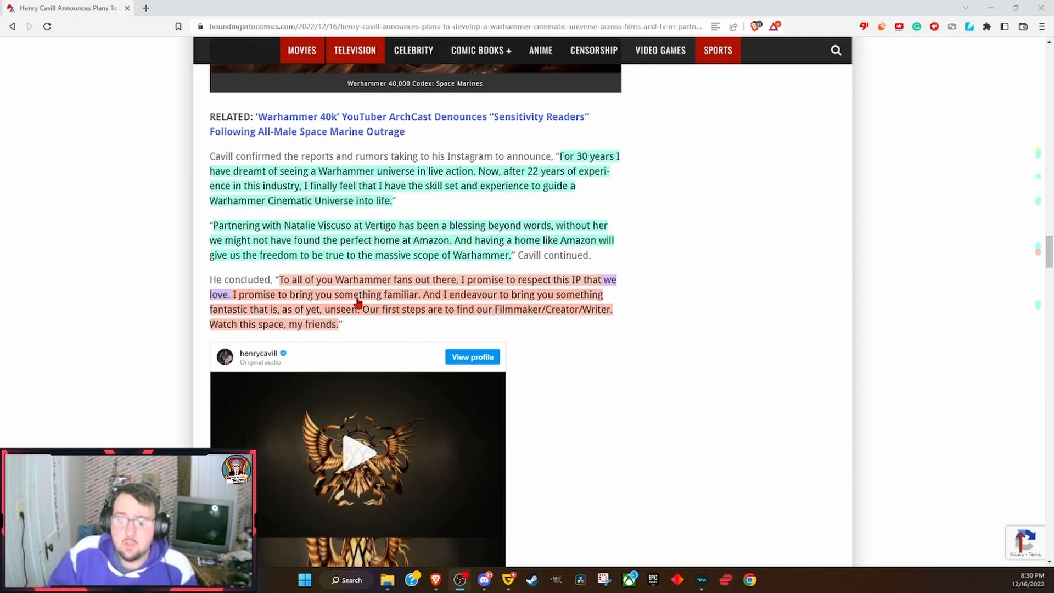
mouse_move(500, 305)
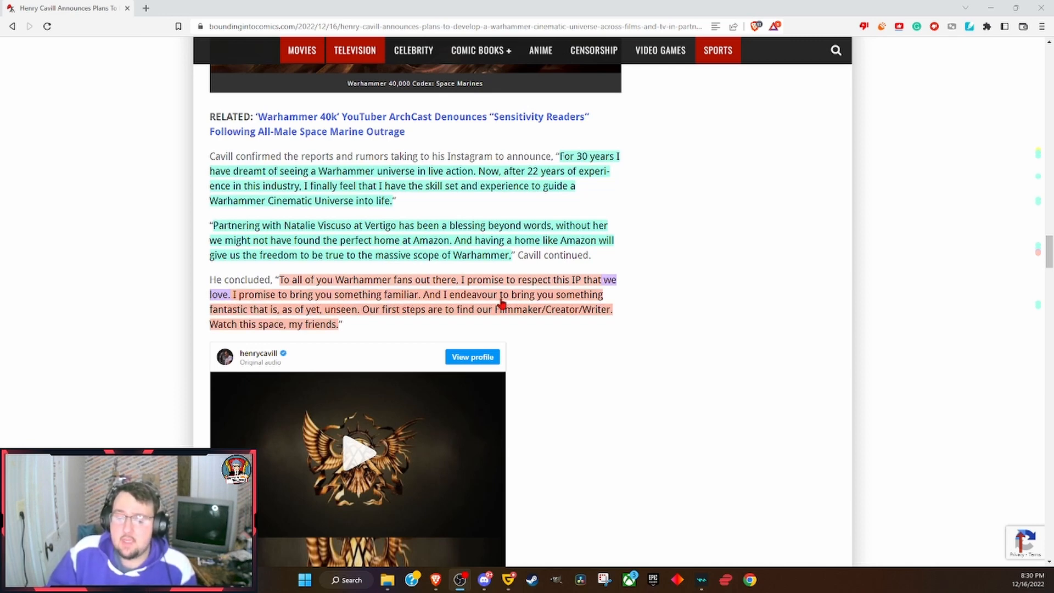
mouse_move(249, 317)
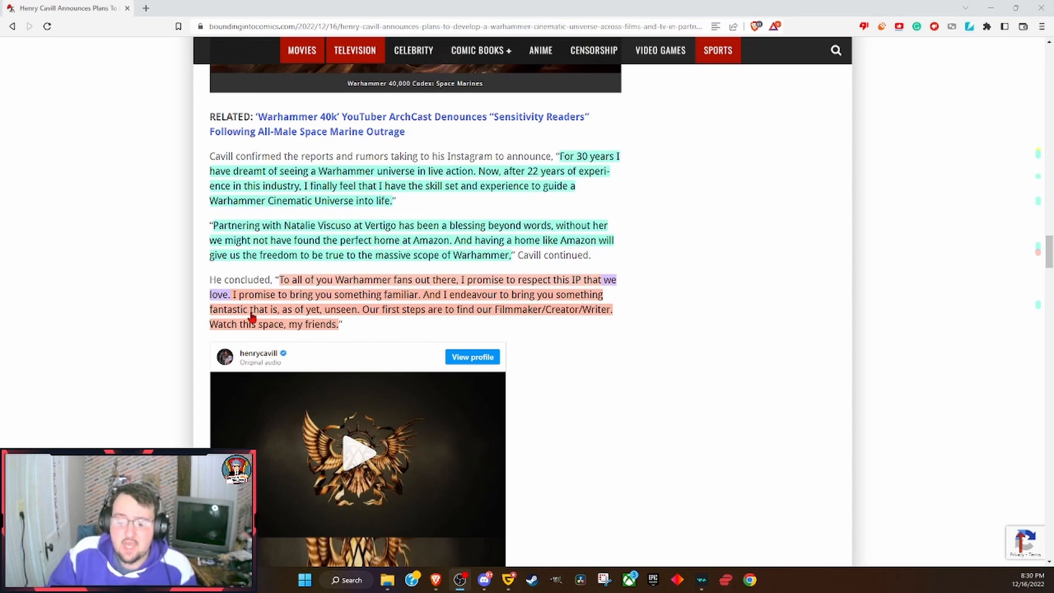
mouse_move(310, 317)
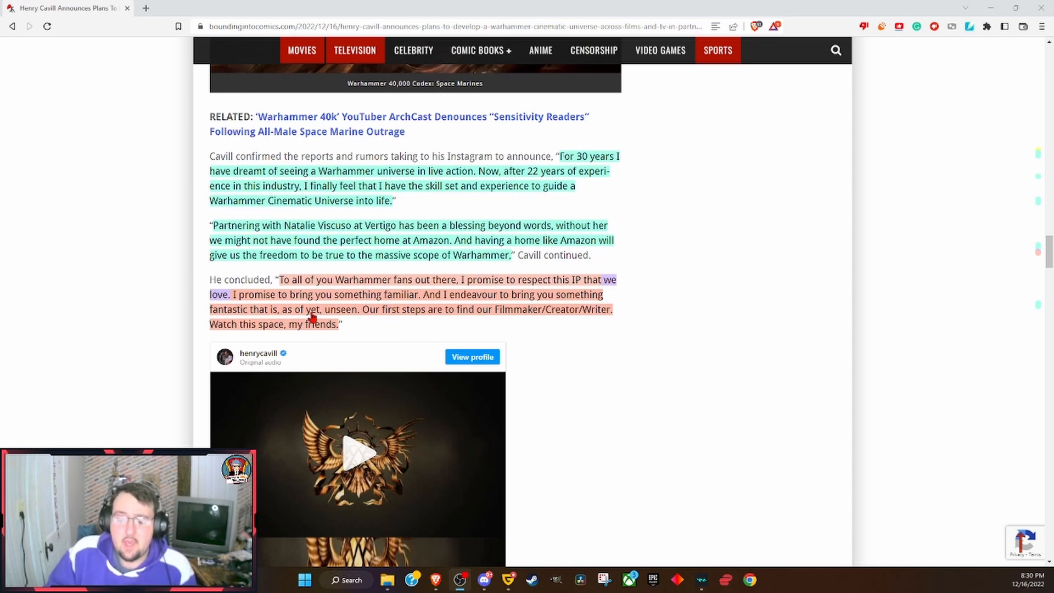
mouse_move(359, 317)
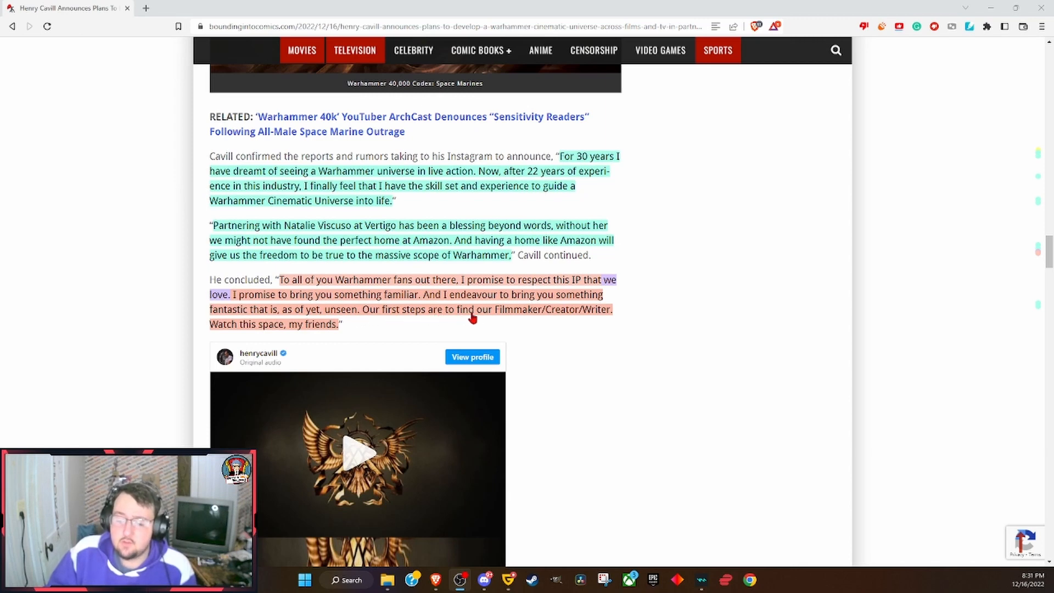
mouse_move(575, 319)
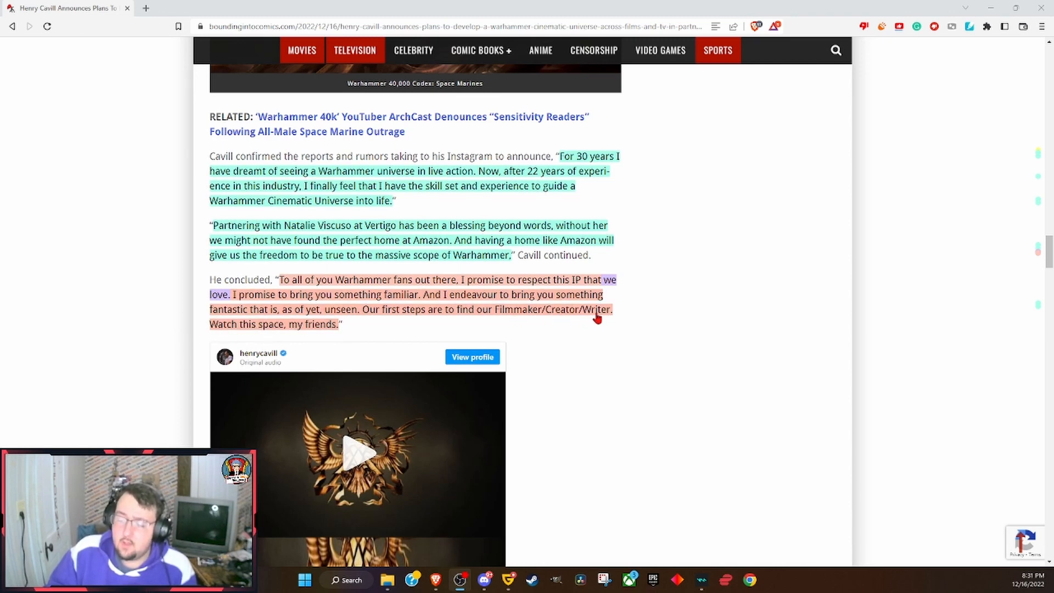
mouse_move(575, 319)
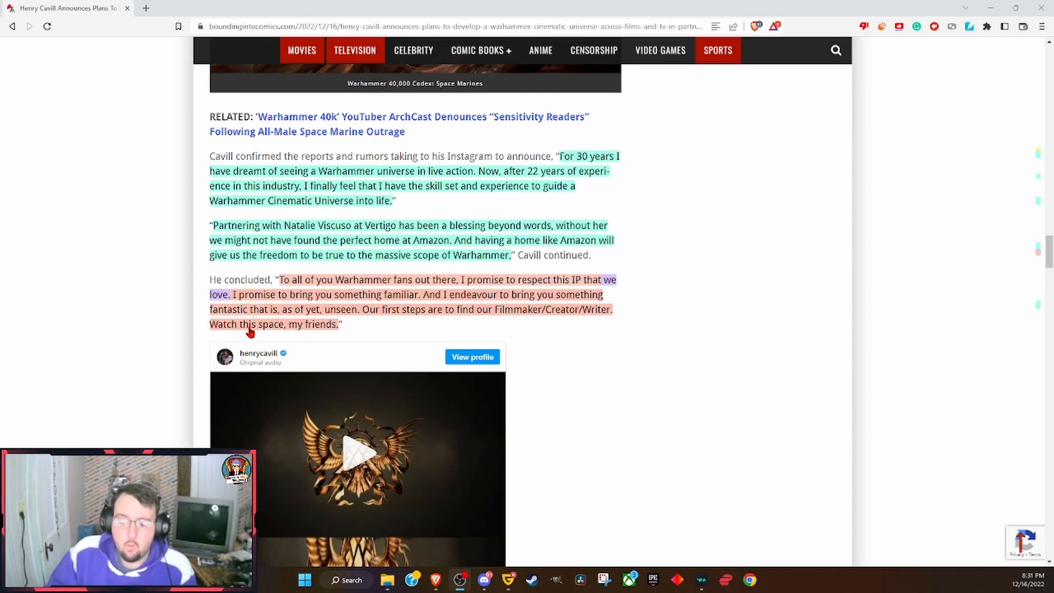
mouse_move(386, 329)
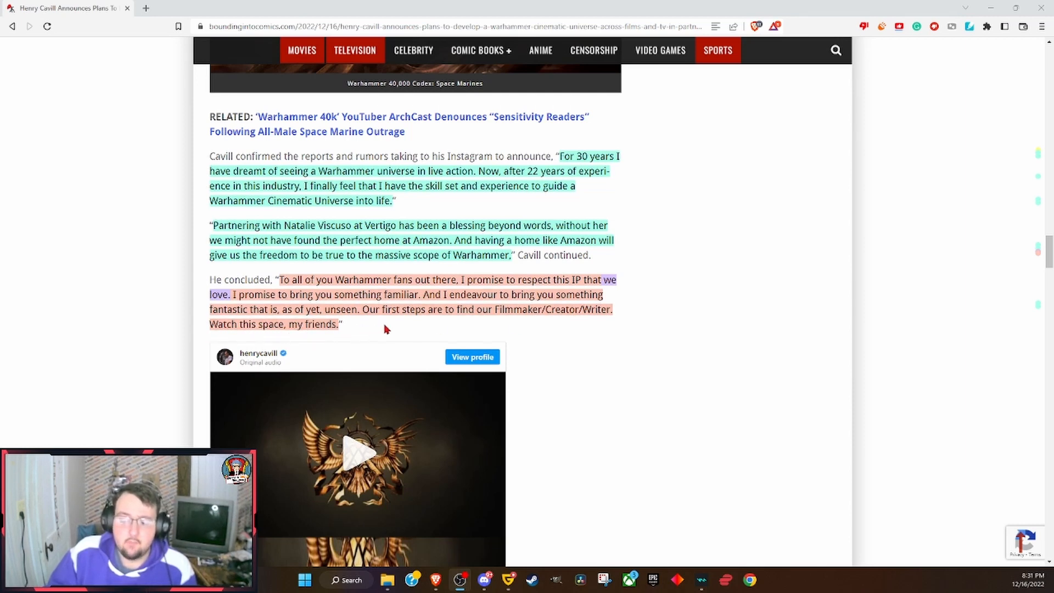
mouse_move(383, 334)
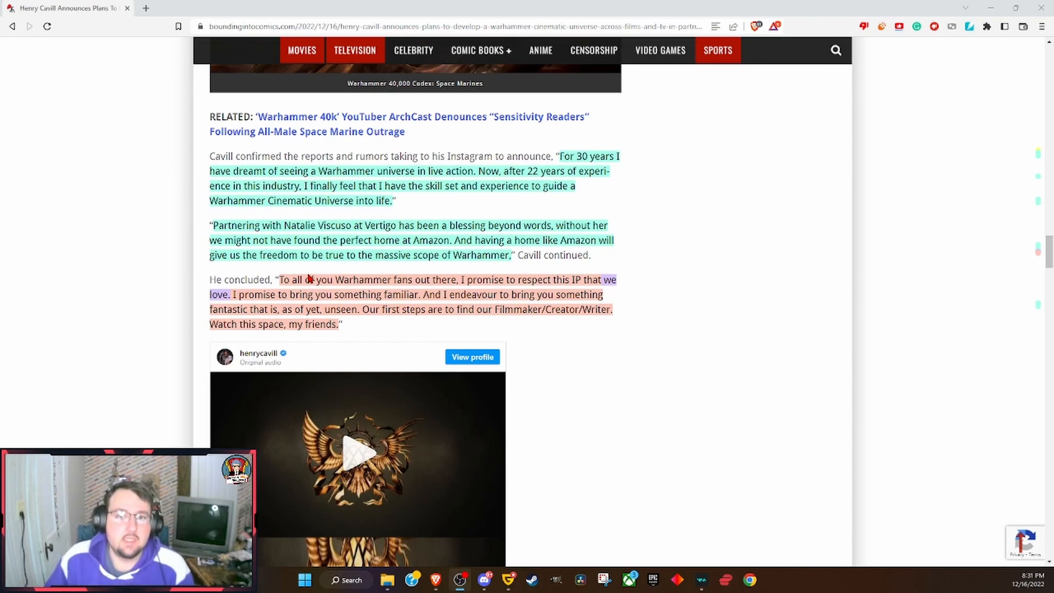
scroll("down", 3)
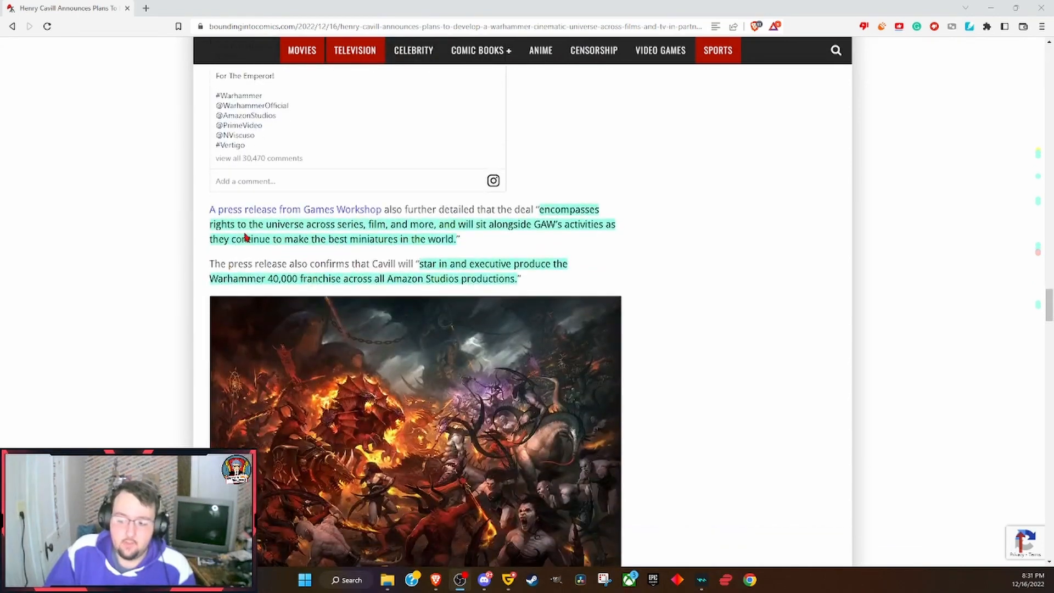
mouse_move(294, 209)
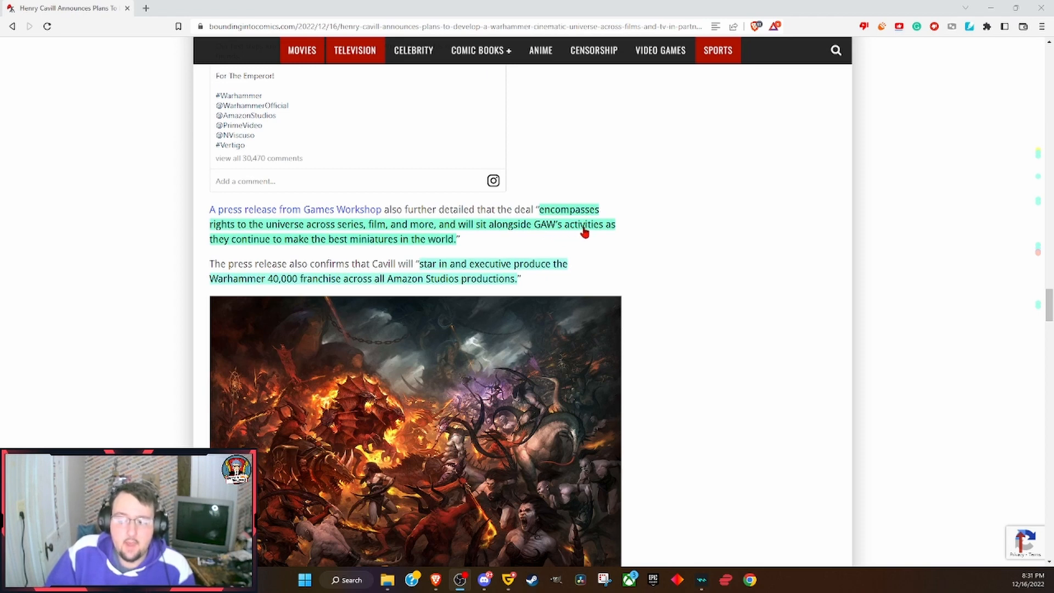
mouse_move(330, 248)
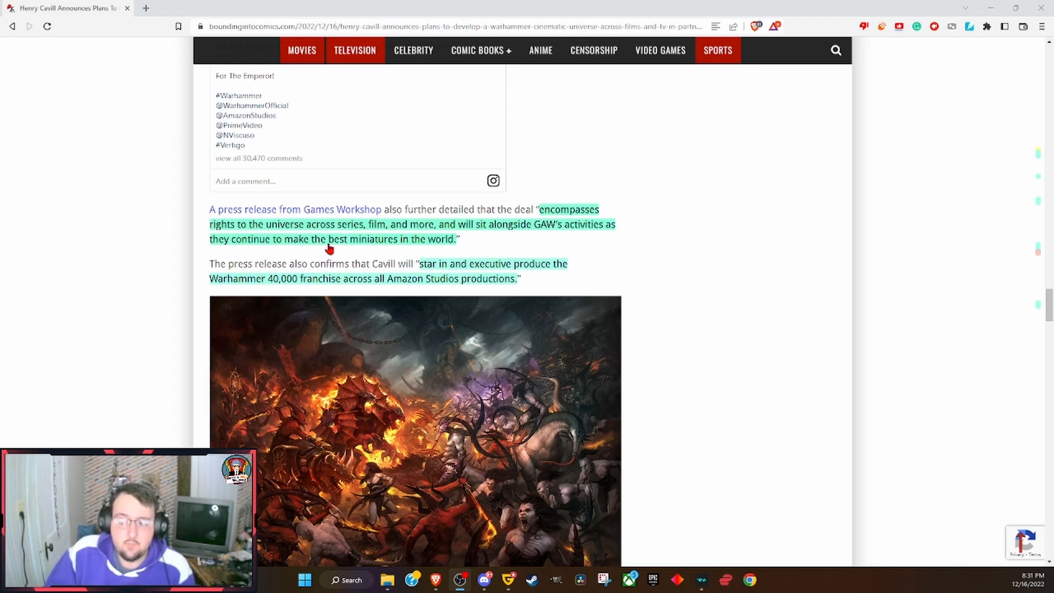
mouse_move(430, 247)
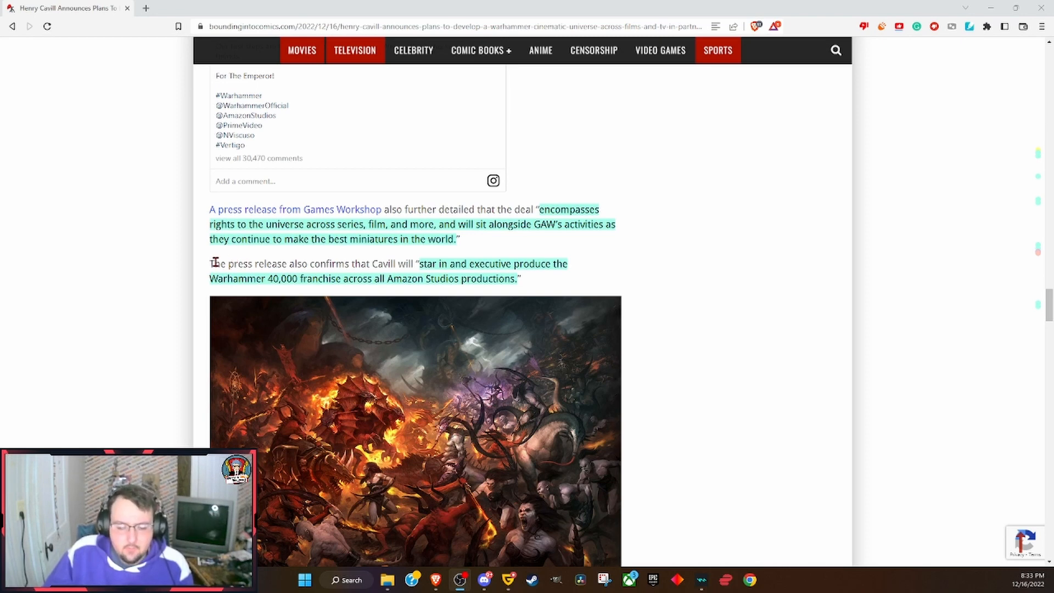
mouse_move(216, 263)
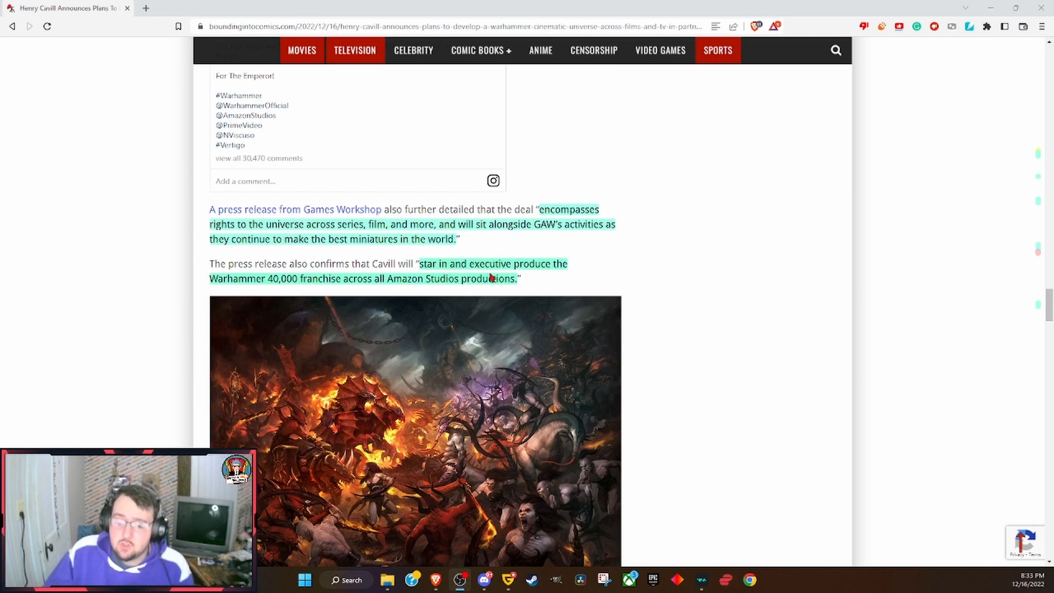
mouse_move(380, 287)
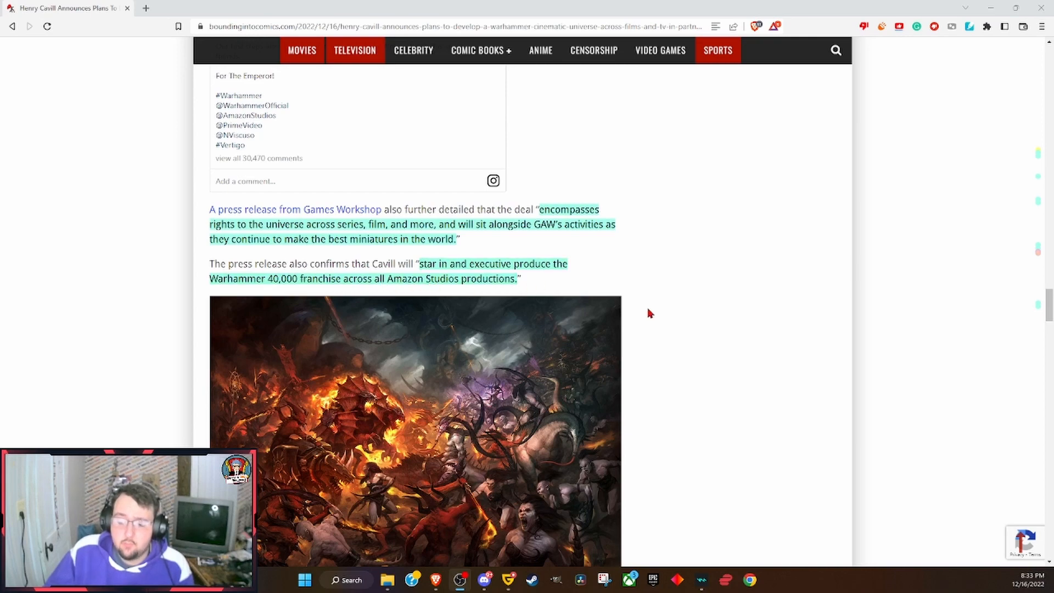
scroll("down", 3)
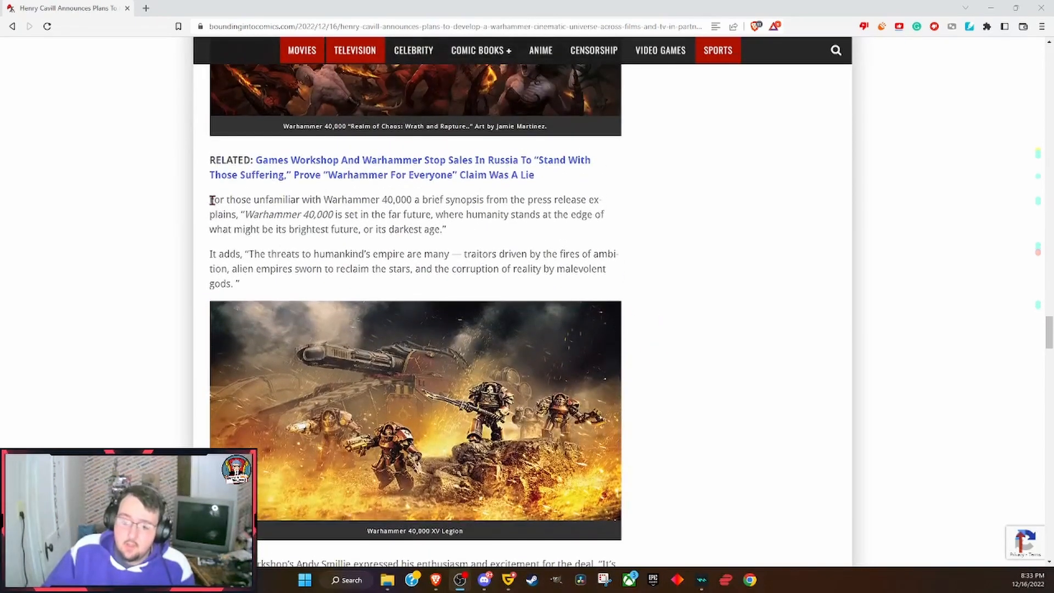
scroll("down", 3)
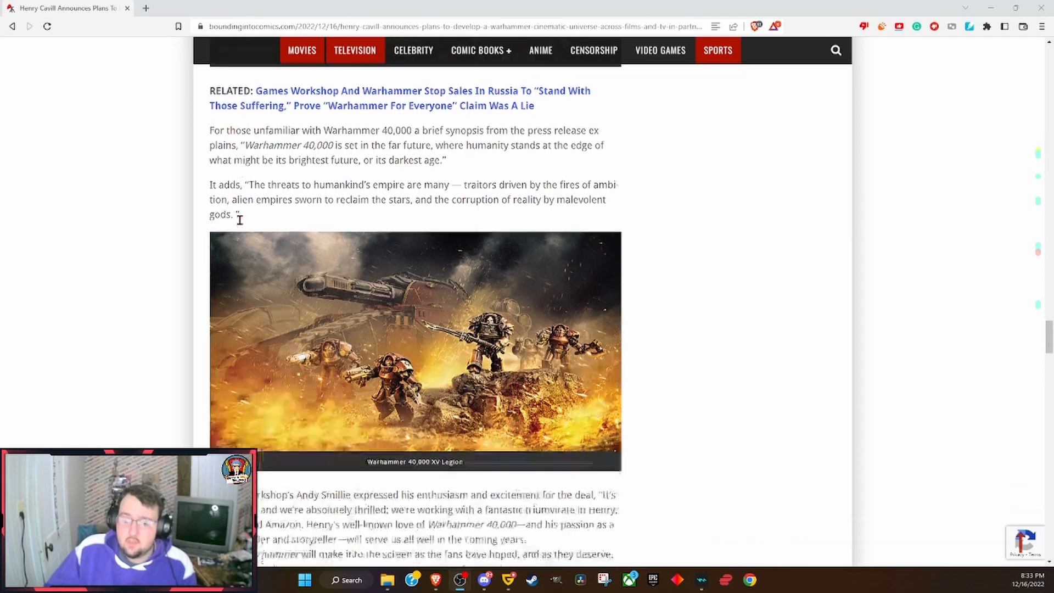
scroll("down", 3)
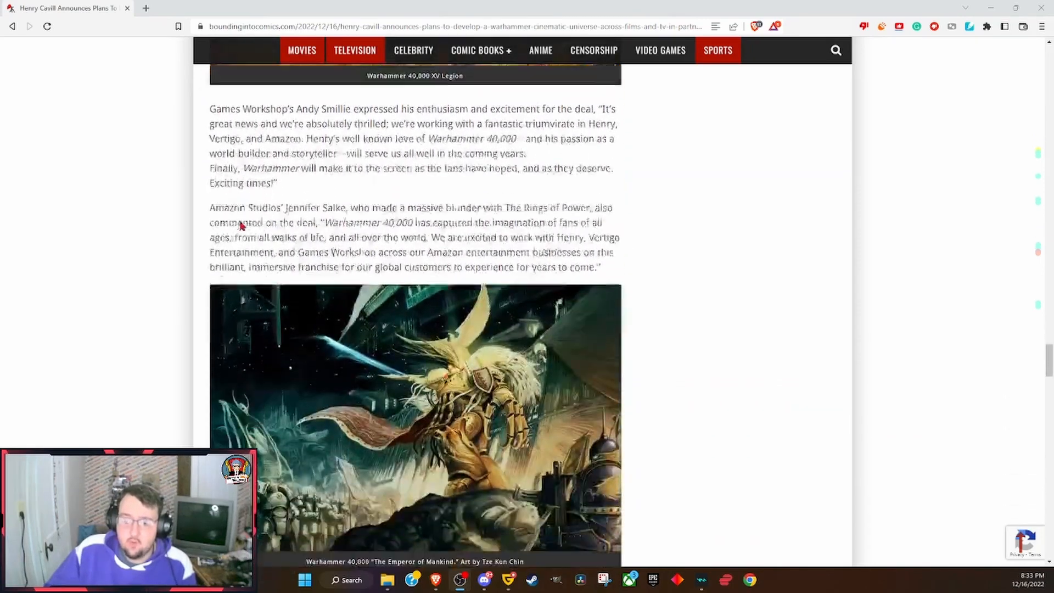
scroll("down", 3)
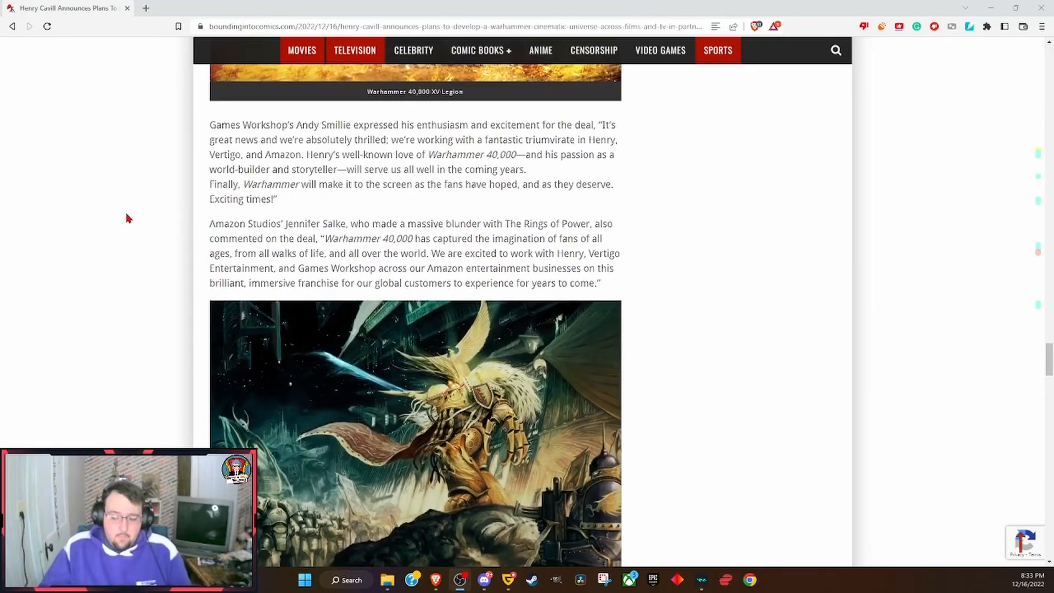
scroll("down", 3)
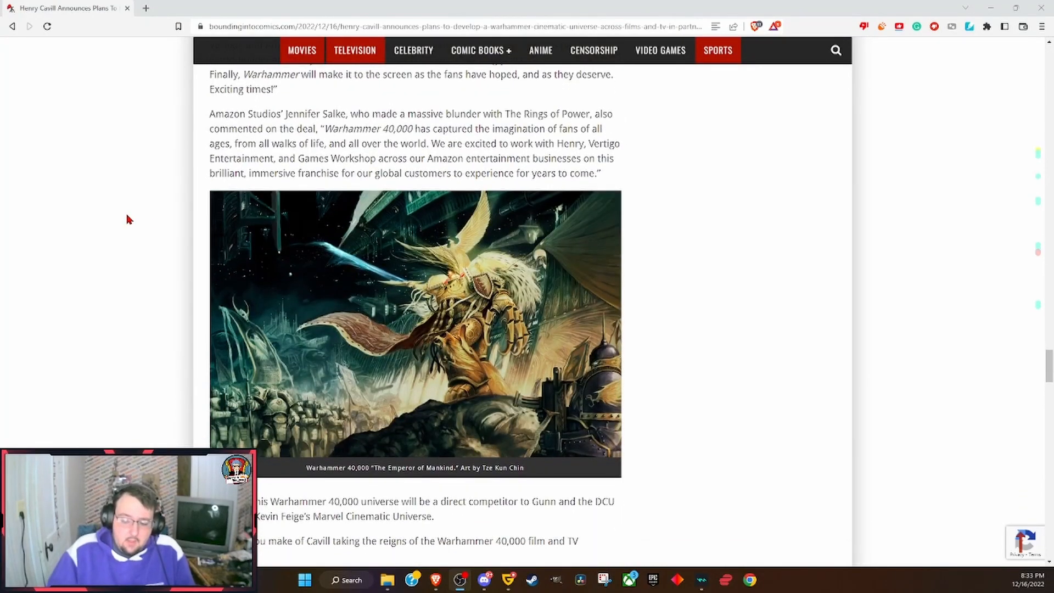